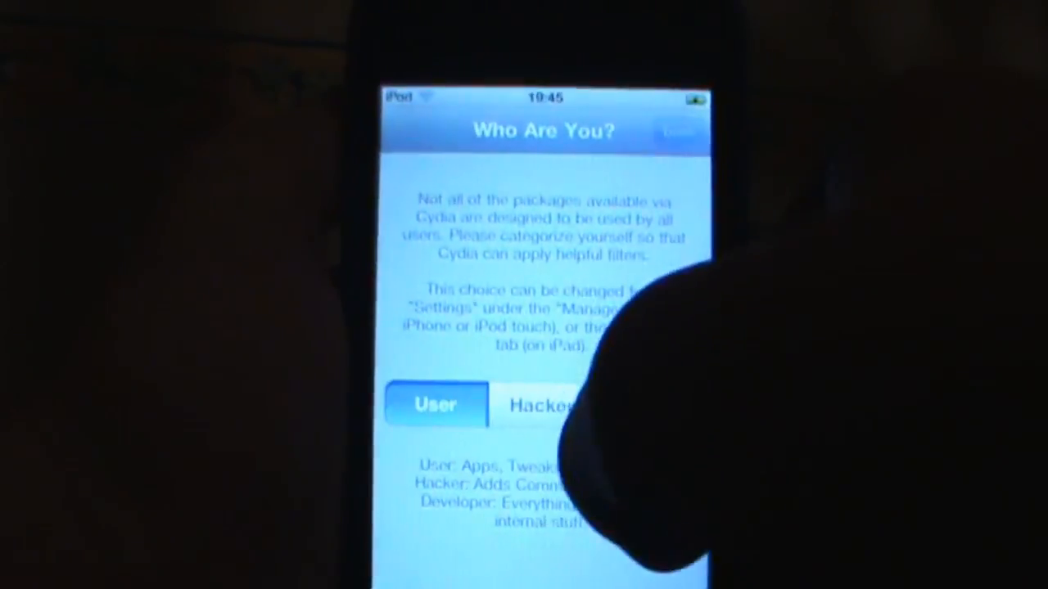
Choose the User profile on the Who Are You? screen so Cydia starts updating its database.
click(435, 405)
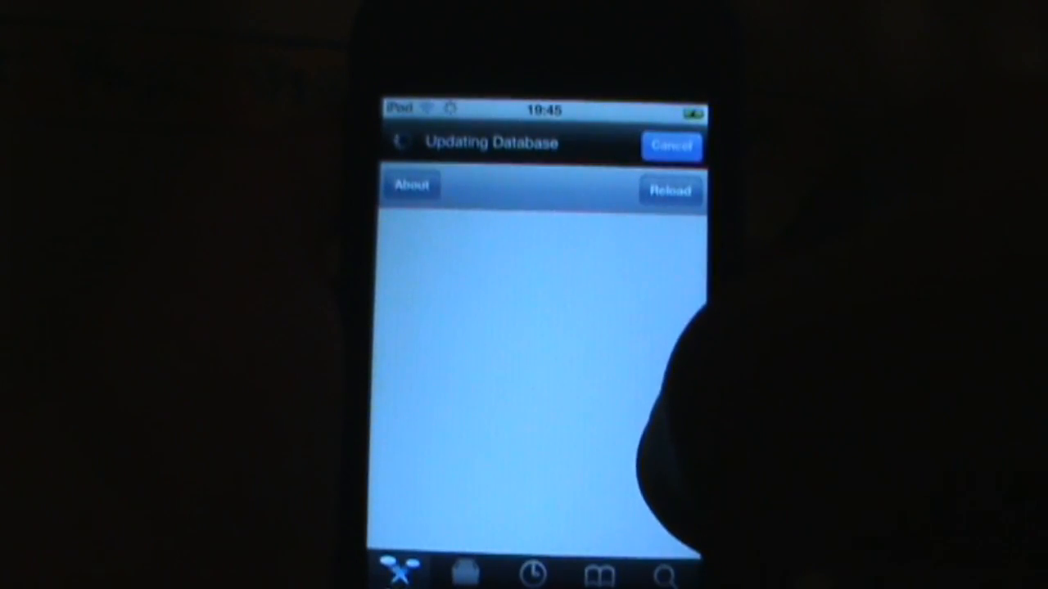